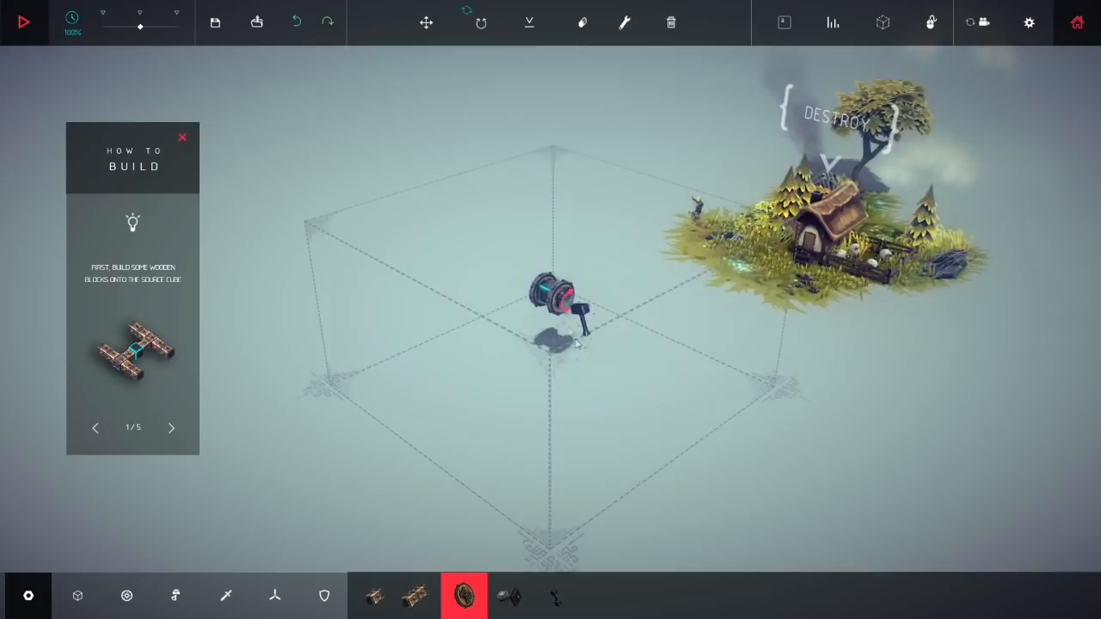
- Attach wooden blocks around the source cube to form the H-shaped frame
left_click(555, 595)
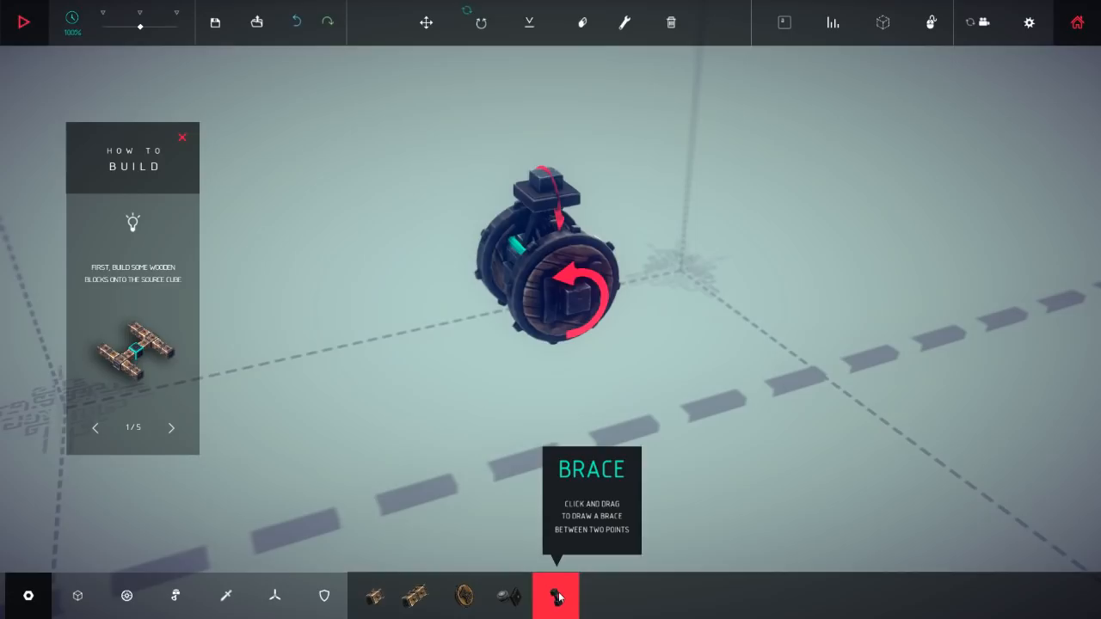
left_click(23, 22)
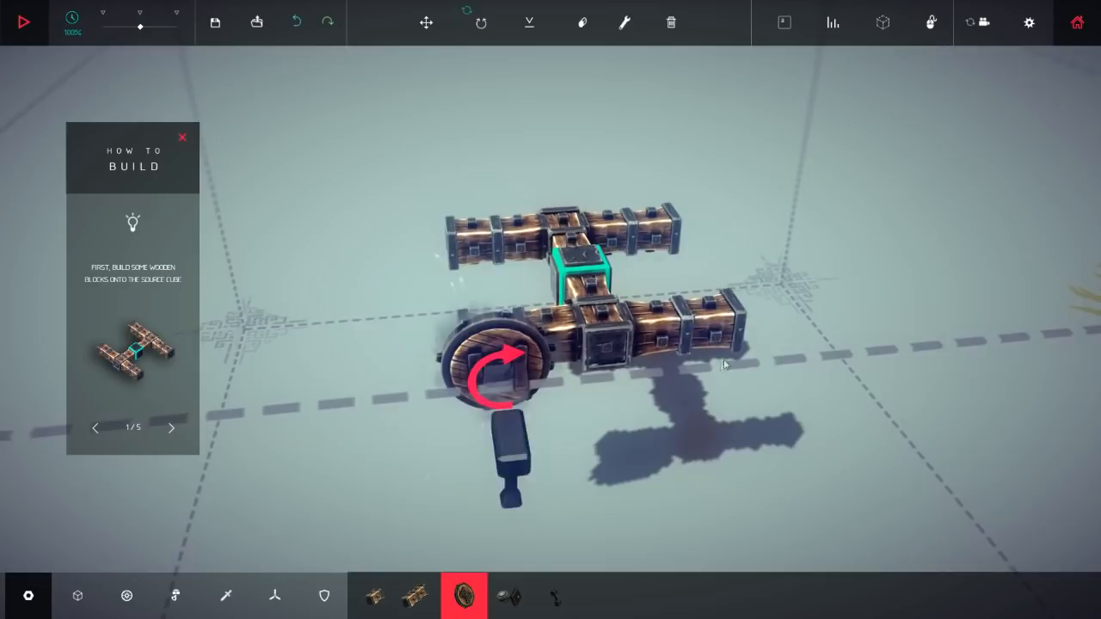
- Attach a powered wheel to an end of the wooden H-frame
left_click(24, 21)
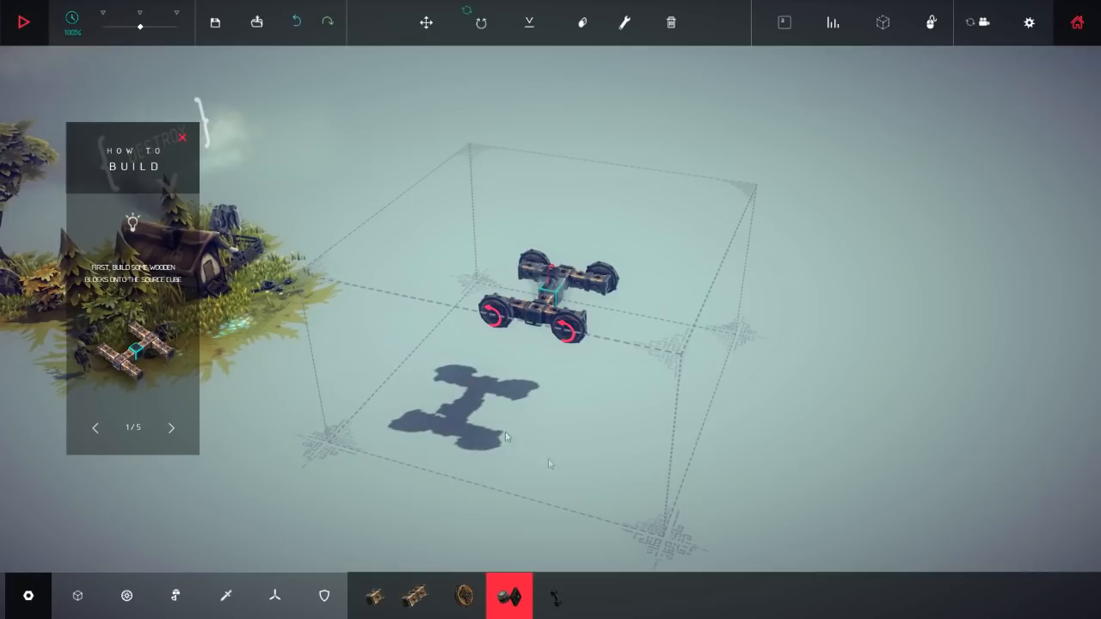
left_click(23, 22)
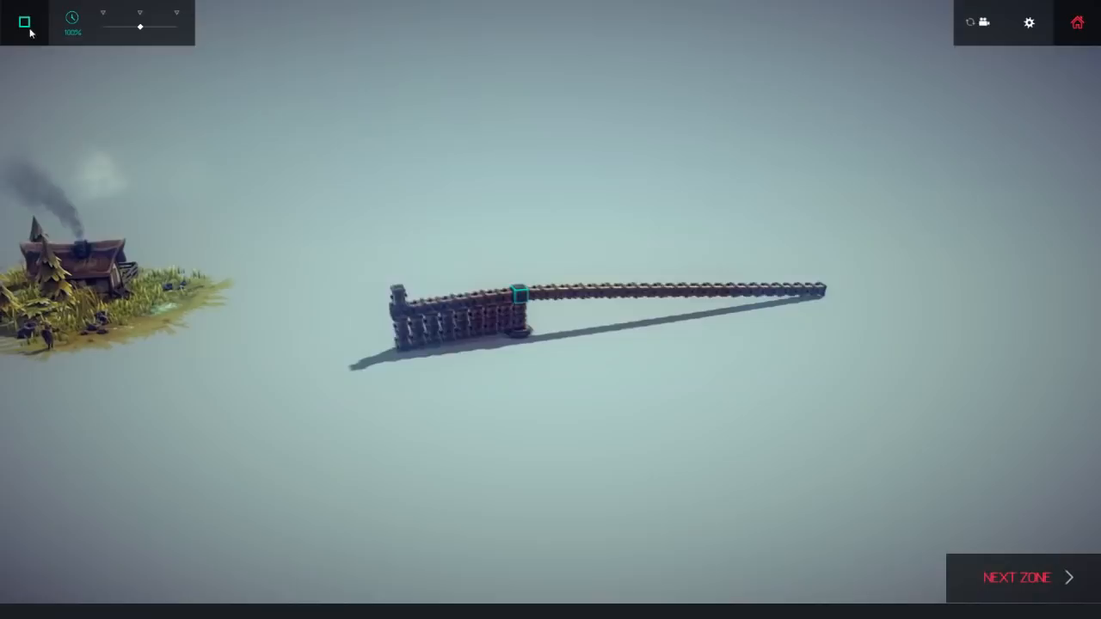
left_click(24, 21)
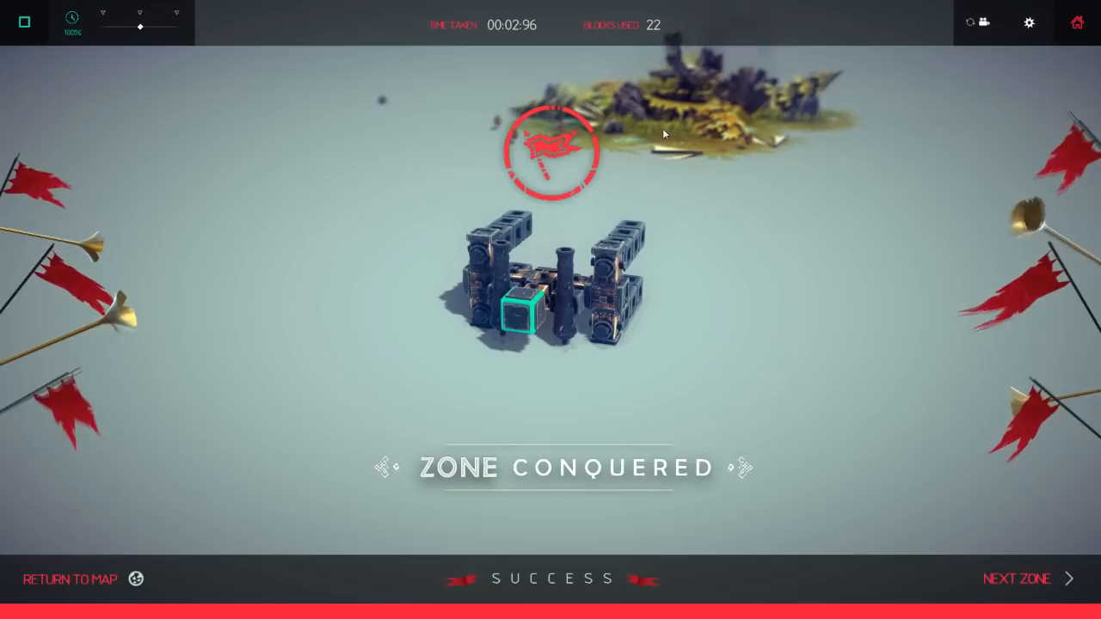
mouse_move(71, 19)
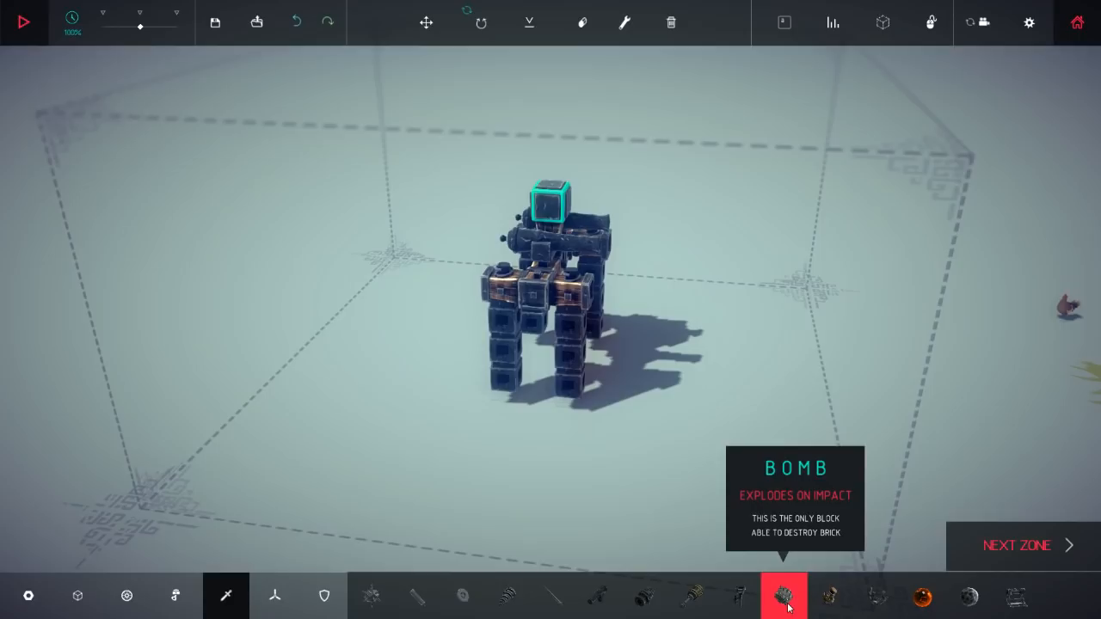
left_click(23, 22)
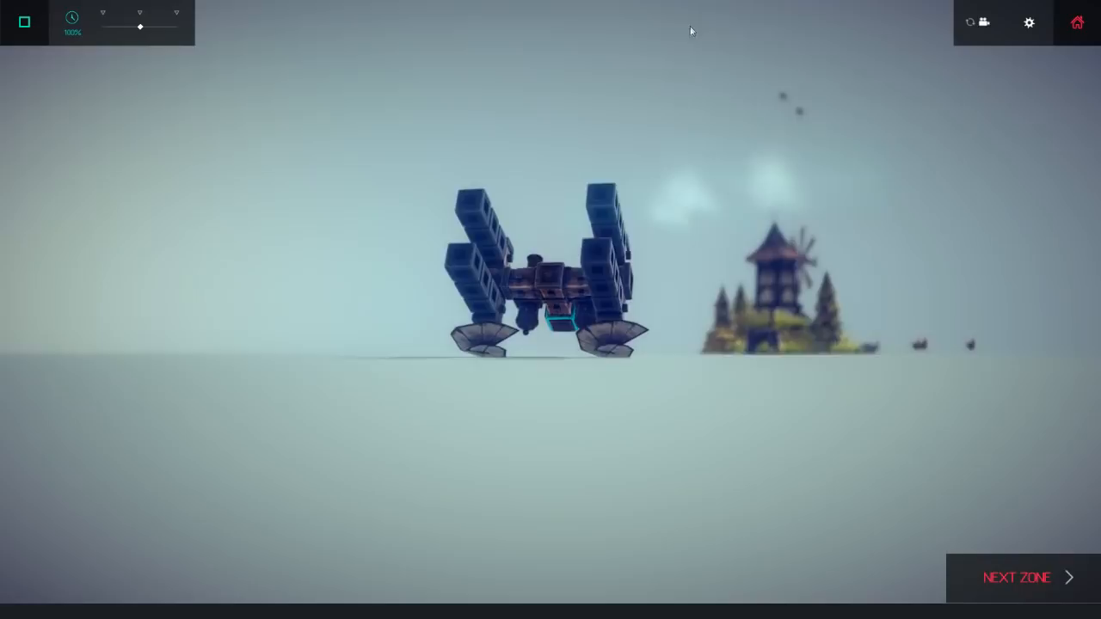
- Stop the windmill-zone test run and return to the builder
left_click(23, 22)
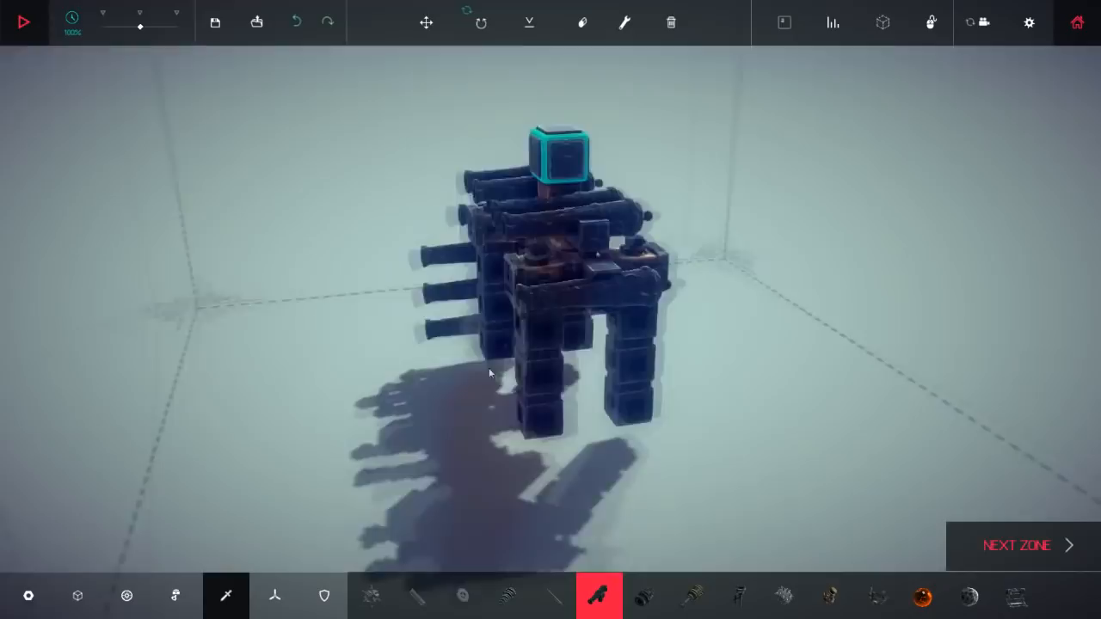
- Advance to the Old Howl Battlefield zone on the Isle of Ipsilon
left_click(24, 21)
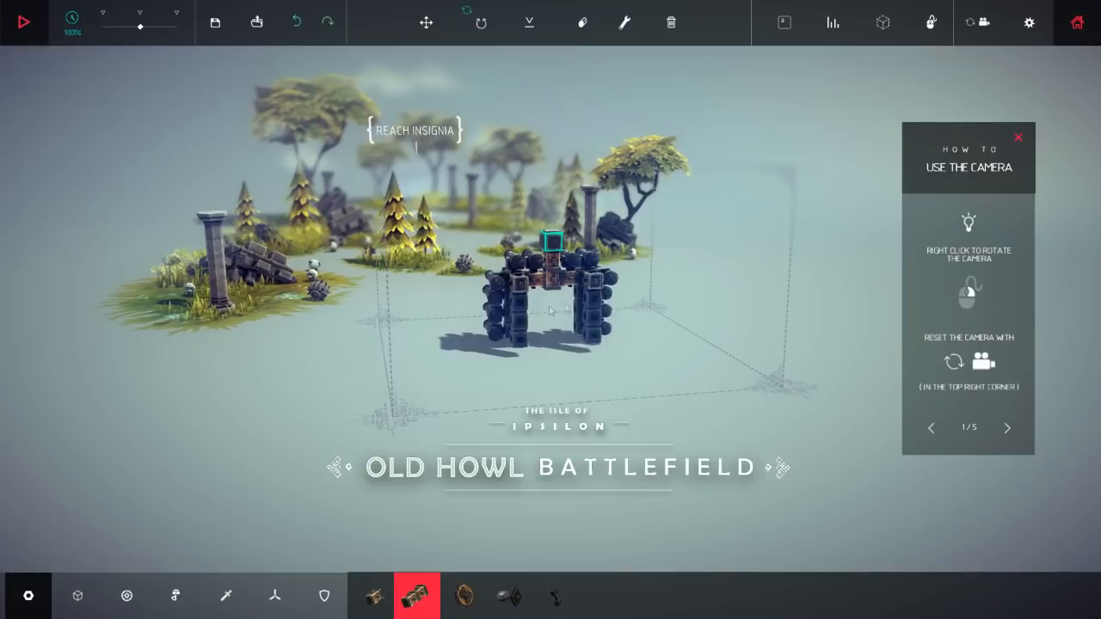
- Close the How To Use The Camera tutorial panel
left_click(23, 22)
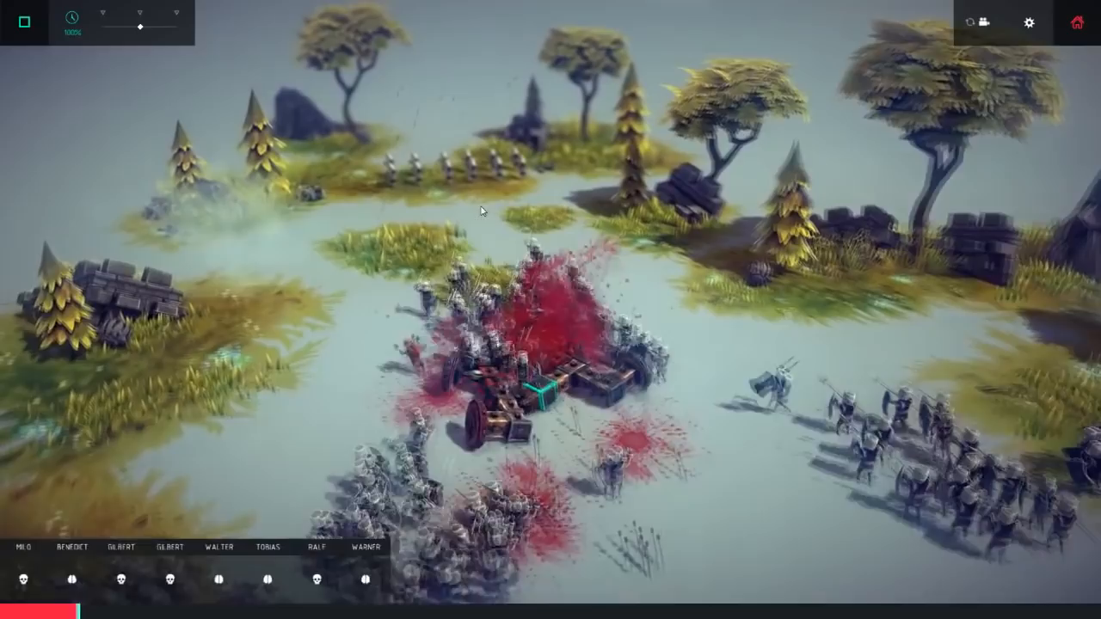
- Stop the battle, then rerun the simulation with the spiked cannon machine
left_click(23, 22)
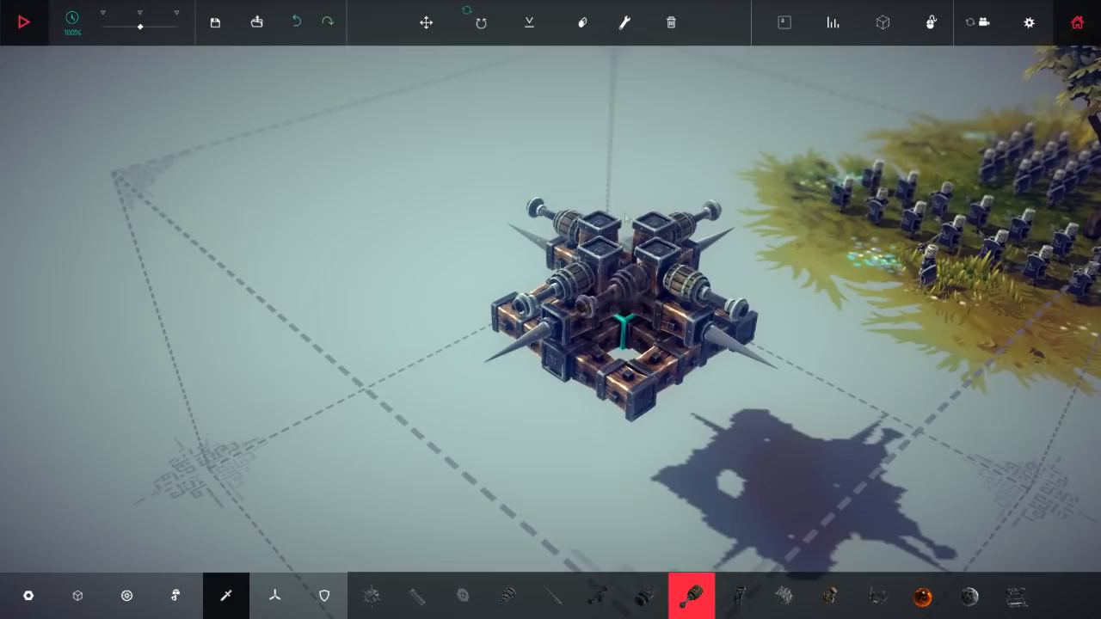
left_click(23, 22)
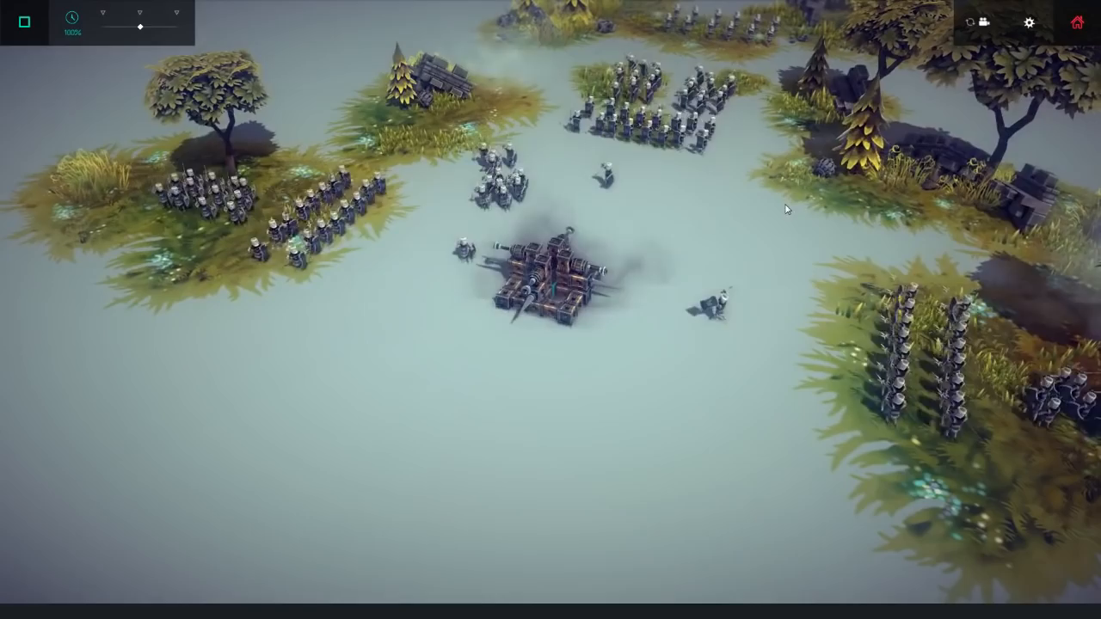